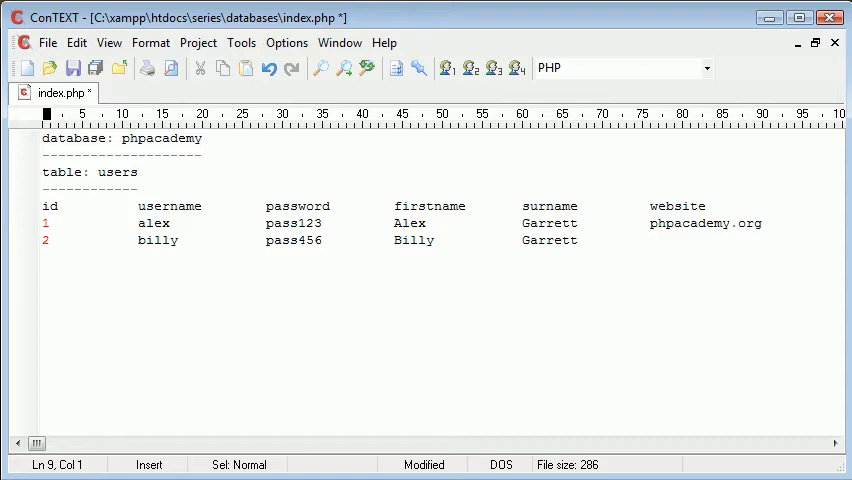
Type the line 'select the username from 'users' where the id is equal to 2', fixing a typo
{"action": "type", "text": "selecto"}
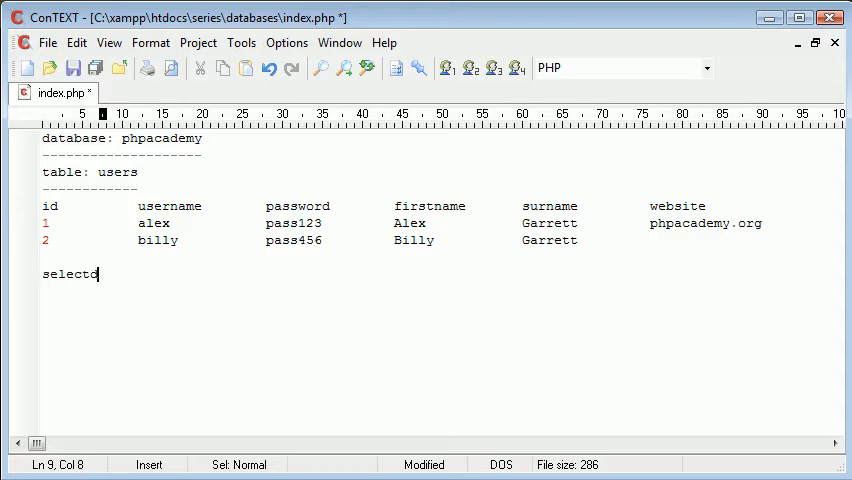
{"action": "key", "text": "Backspace"}
{"action": "type", "text": " the username from us"}
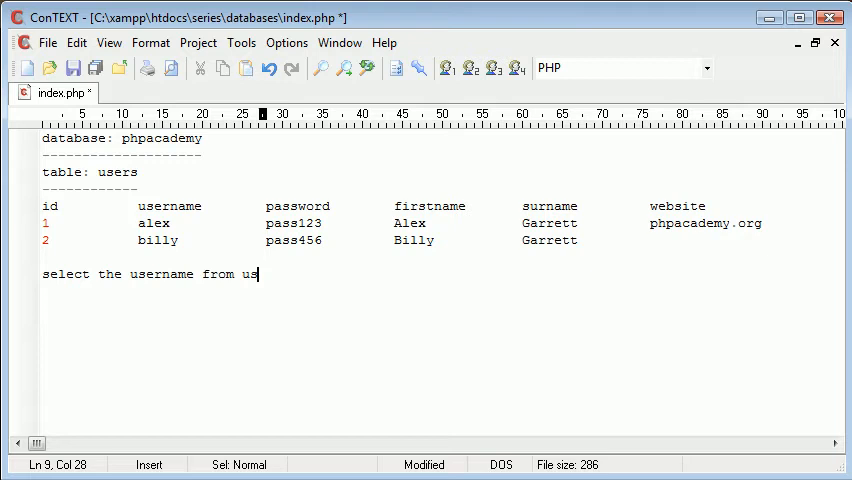
{"action": "type", "text": "ers' where the id"}
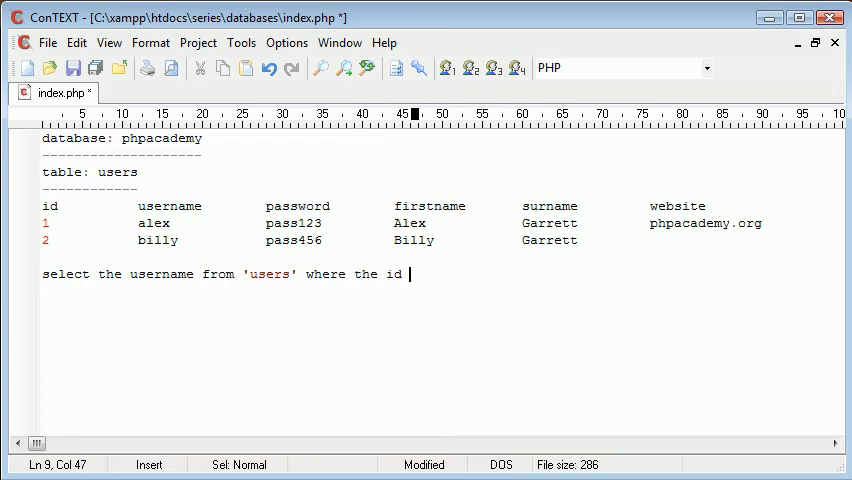
{"action": "type", "text": "e"}
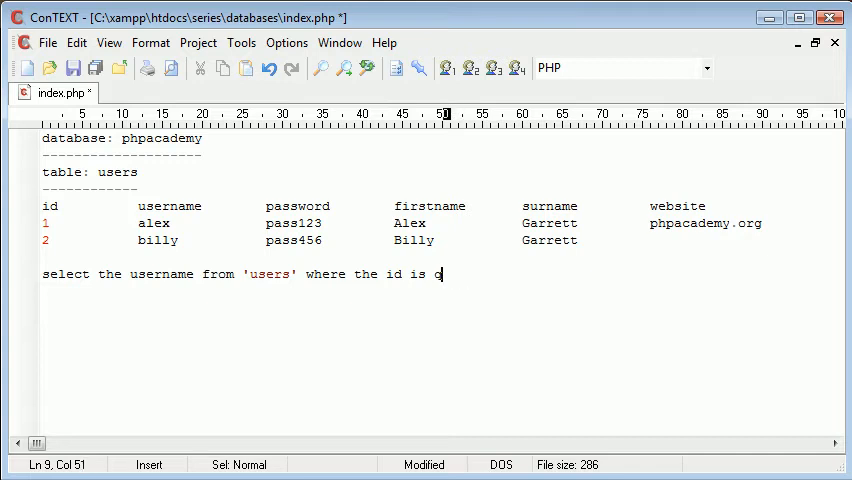
{"action": "type", "text": "equal to"}
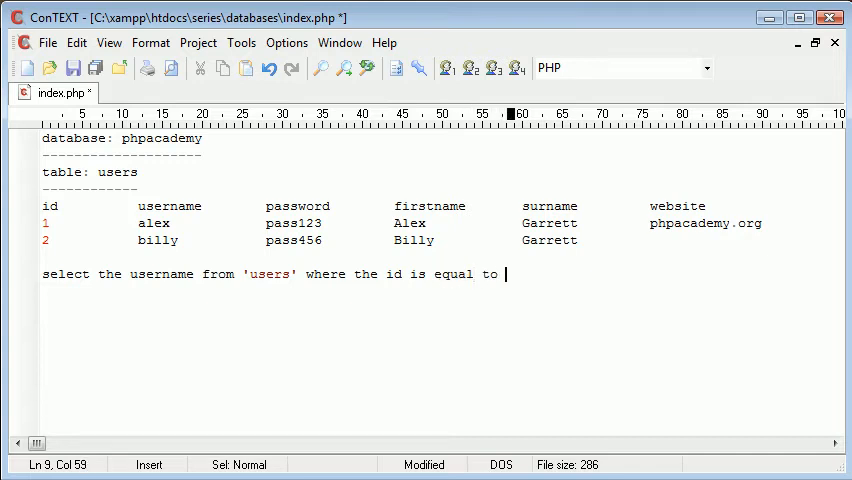
{"action": "type", "text": "2"}
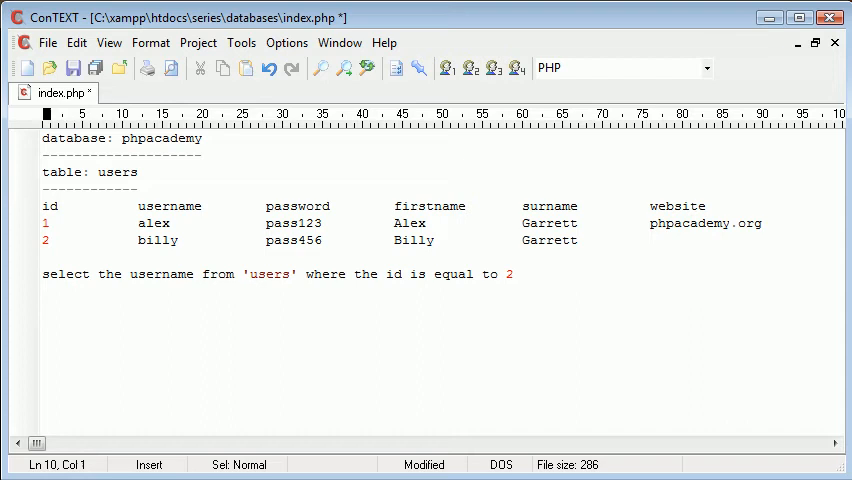
Highlight the query and billy in the table, type billy below, then delete both lines
{"action": "left_click", "coordinate": [45, 257]}
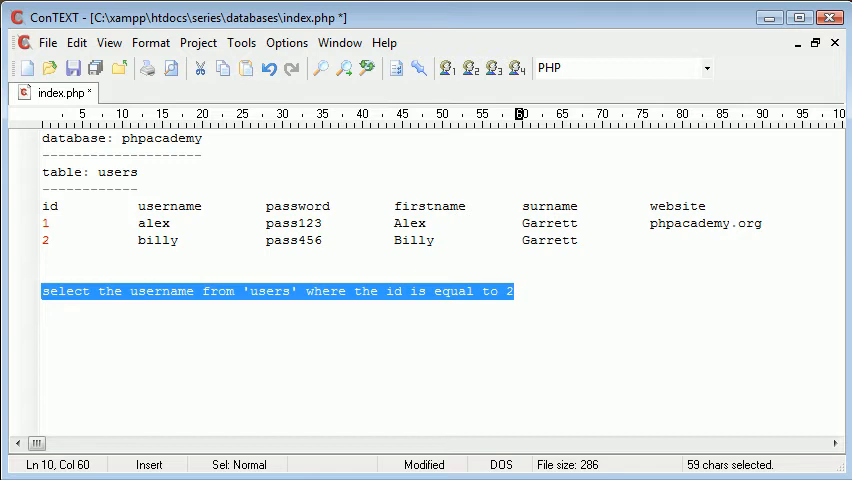
{"action": "left_click", "coordinate": [512, 291]}
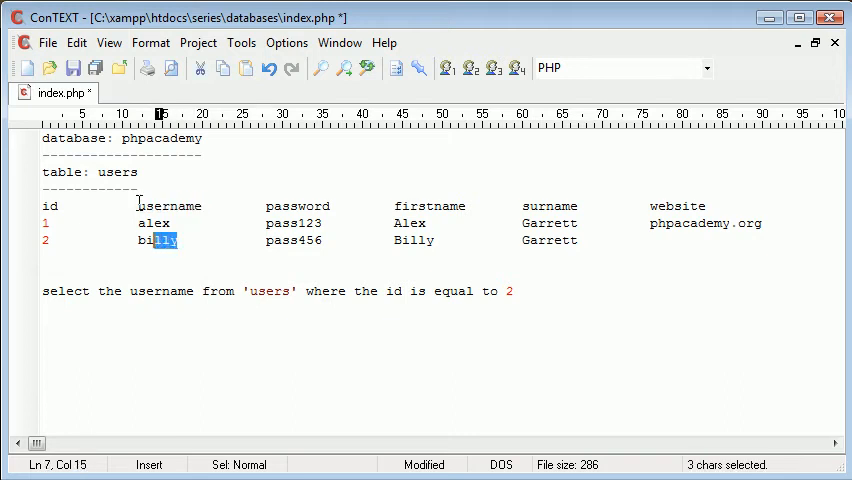
{"action": "left_click", "coordinate": [517, 291]}
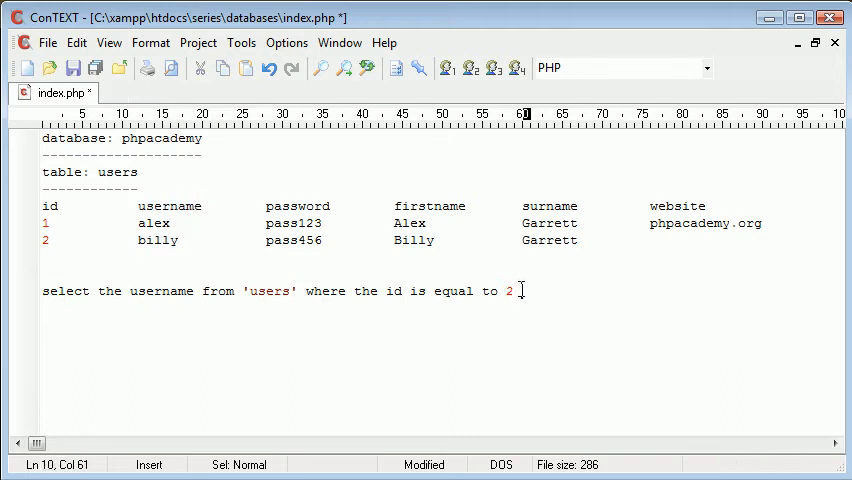
{"action": "type", "text": "billy"}
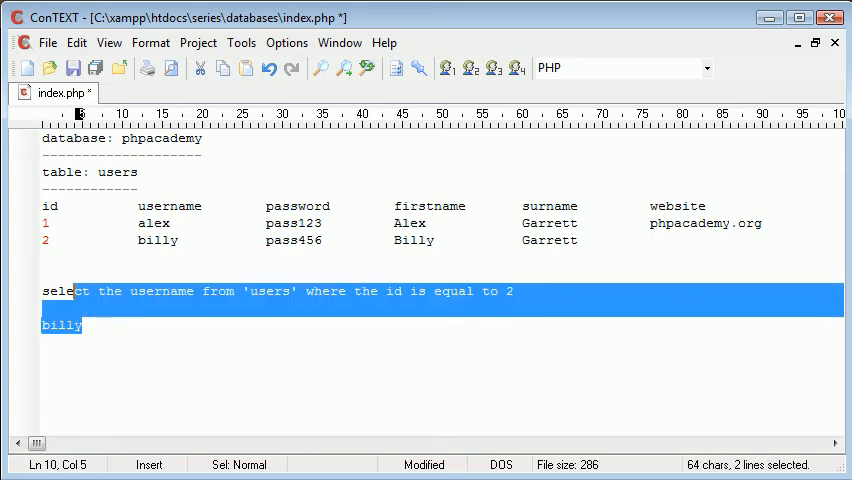
{"action": "key", "text": "Delete"}
{"action": "type", "text": "table"}
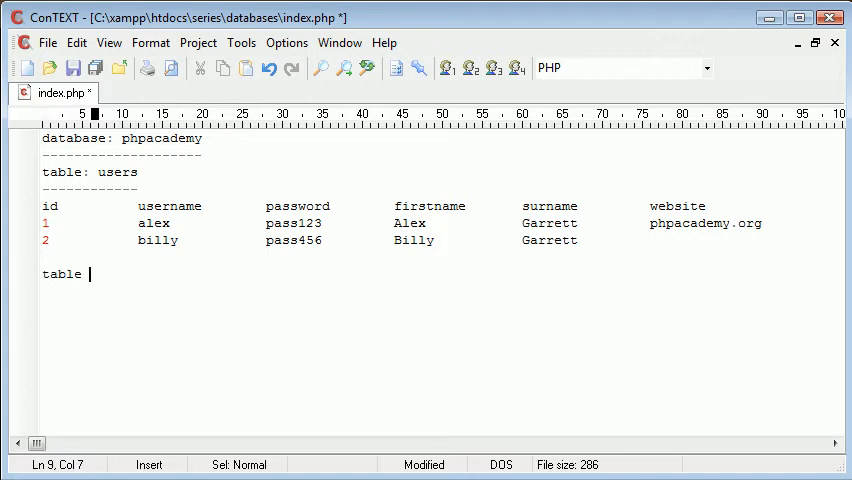
Add a 'table: uploads' heading with tab-separated columns id, user_id and location
{"action": "type", "text": ":"}
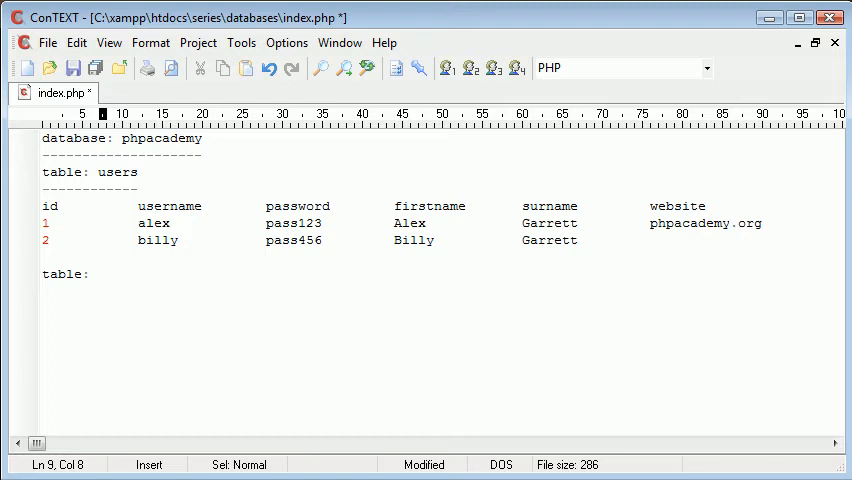
{"action": "type", "text": "uploads"}
{"action": "type", "text": "--------------"}
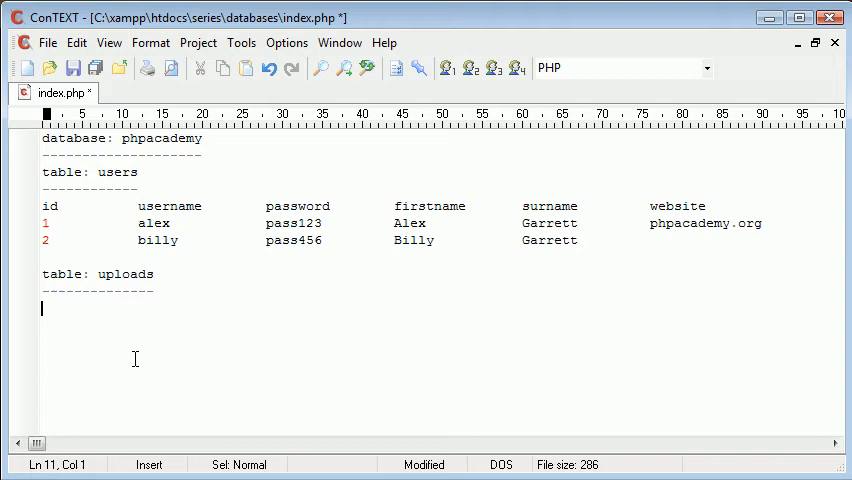
{"action": "type", "text": "id"}
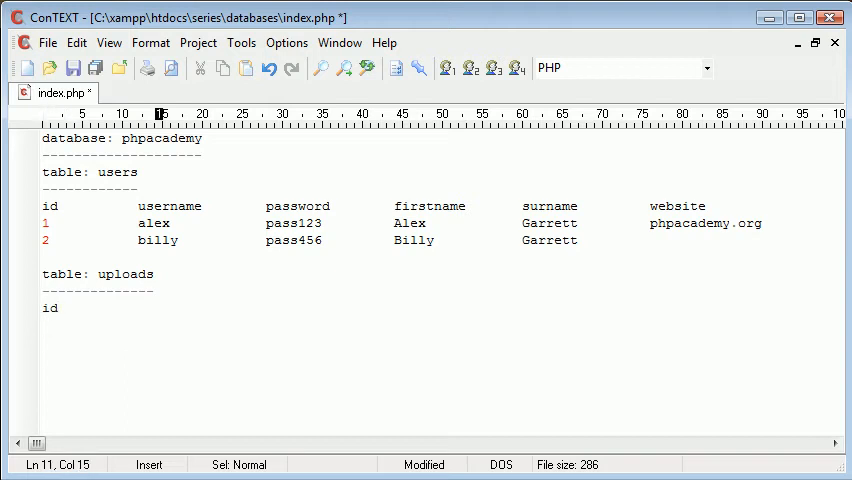
{"action": "type", "text": "us"}
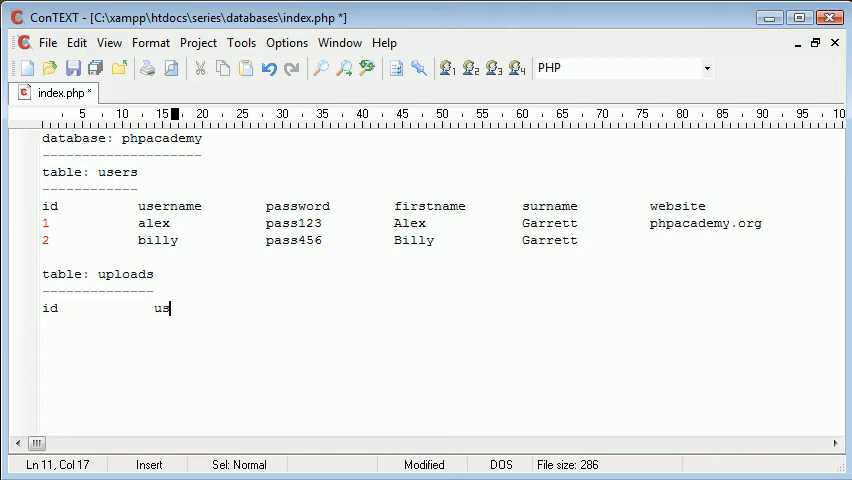
{"action": "type", "text": "er_id"}
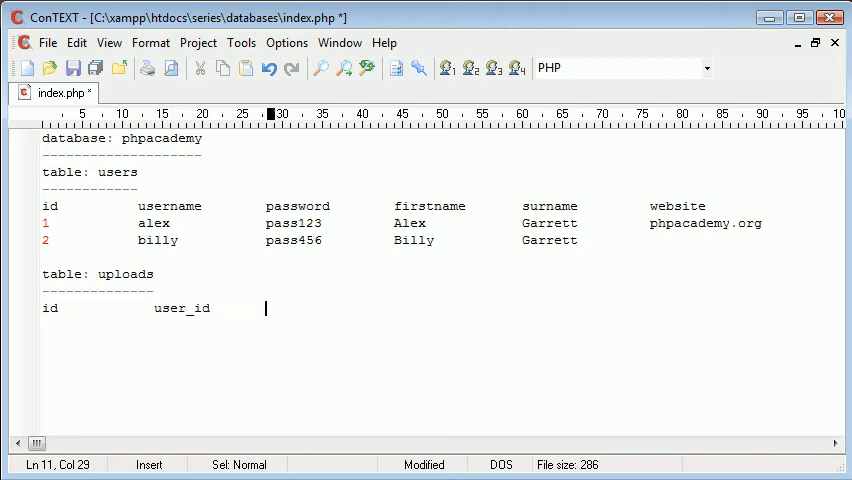
{"action": "type", "text": "location"}
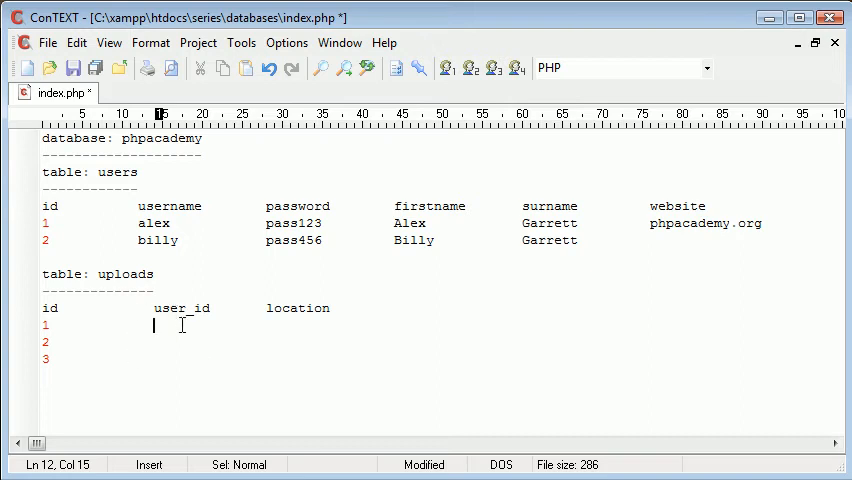
{"action": "mouse_move", "coordinate": [28, 222]}
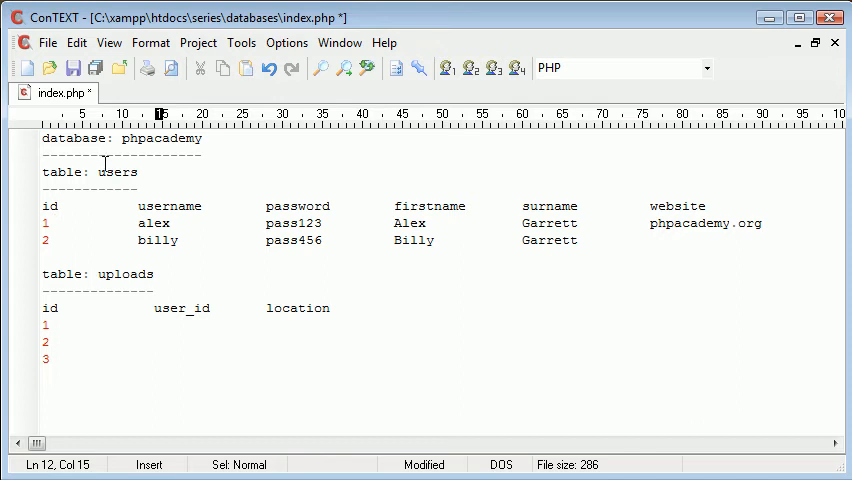
{"action": "mouse_move", "coordinate": [152, 311]}
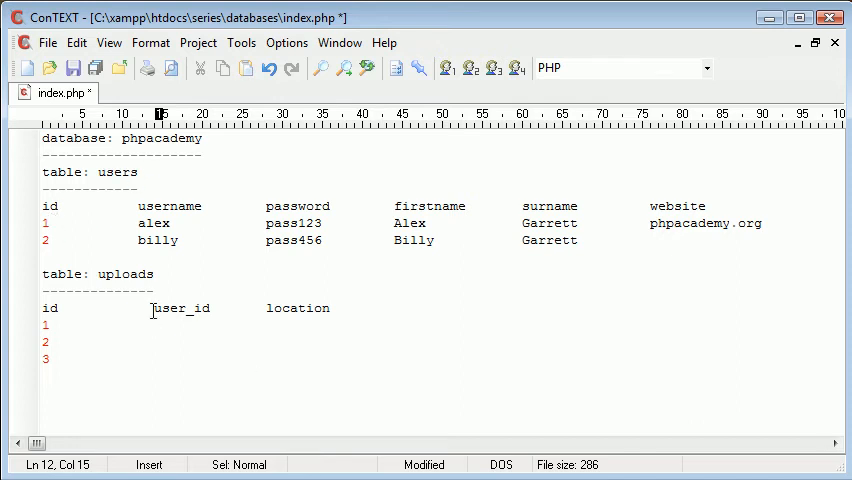
{"action": "mouse_move", "coordinate": [140, 308]}
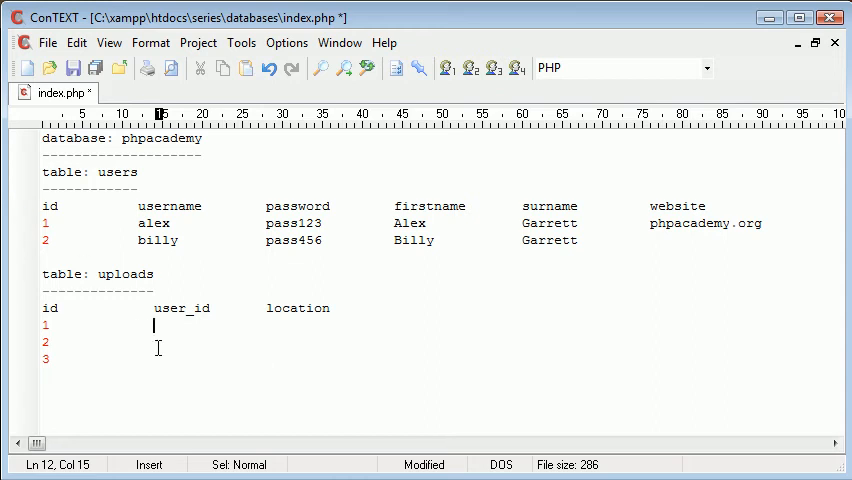
Fill the uploads rows with user_id 1 logo.png, 1 php.jpg, and row 3 with 2 art.jpg
{"action": "type", "text": "1"}
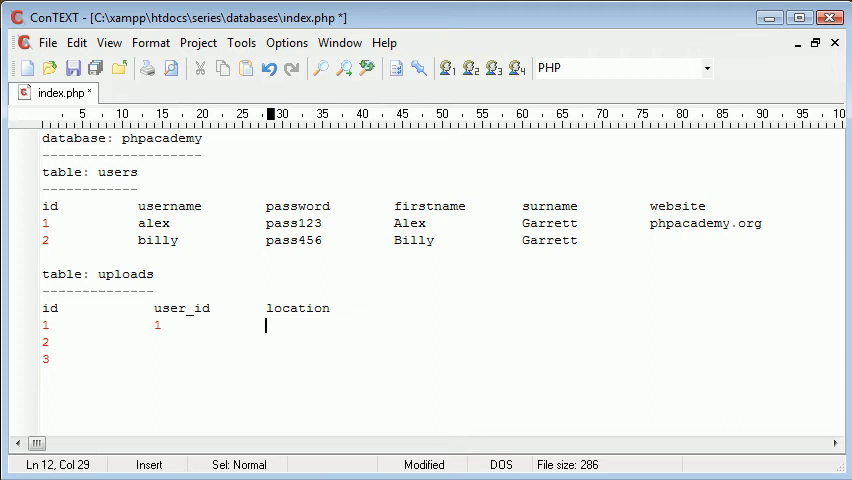
{"action": "type", "text": "logo.png"}
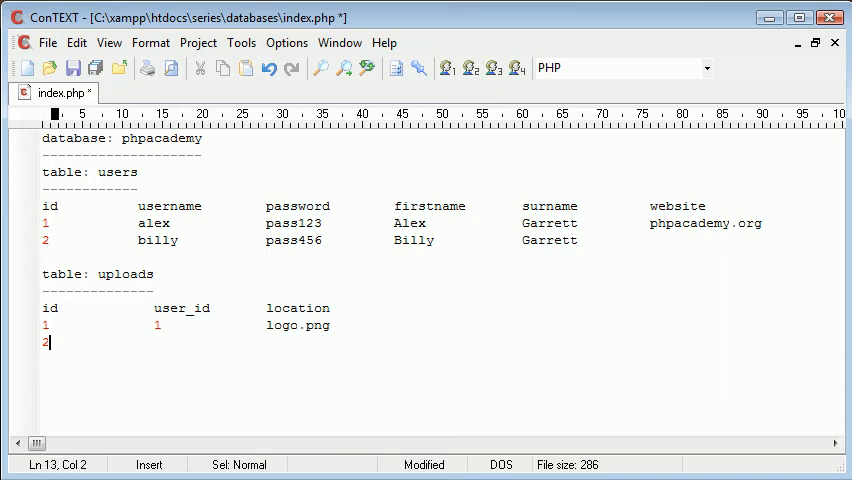
{"action": "type", "text": "1"}
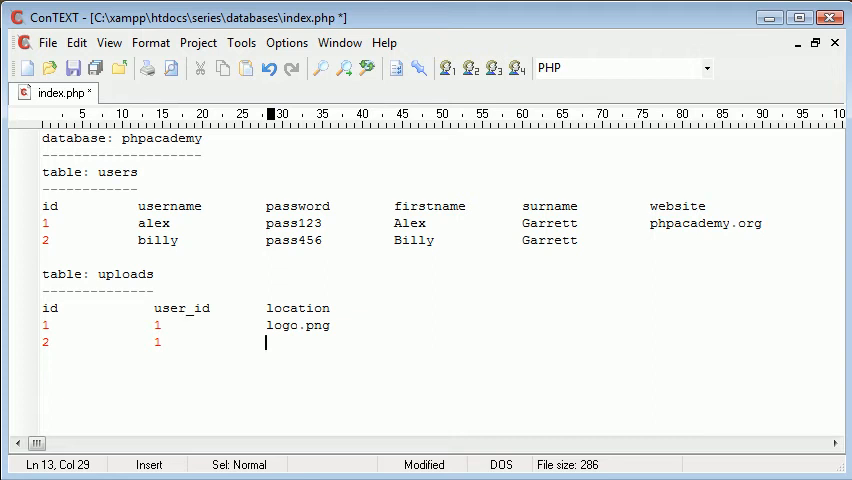
{"action": "type", "text": "php.jpg"}
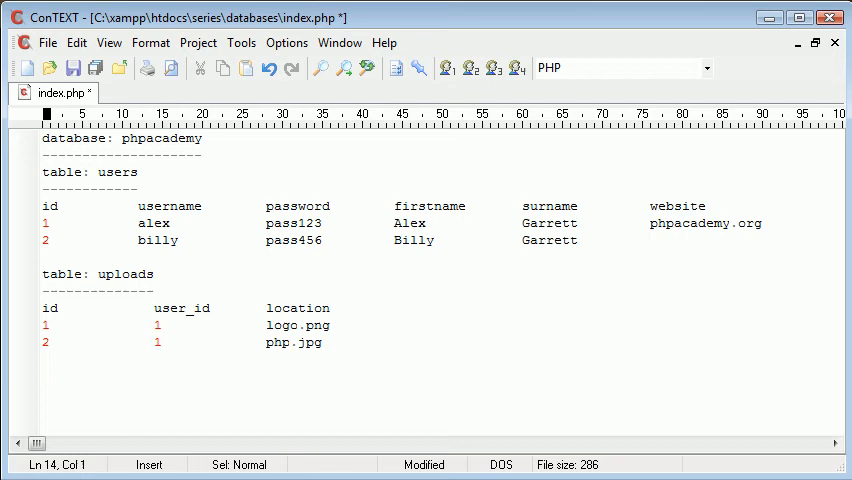
{"action": "type", "text": "3"}
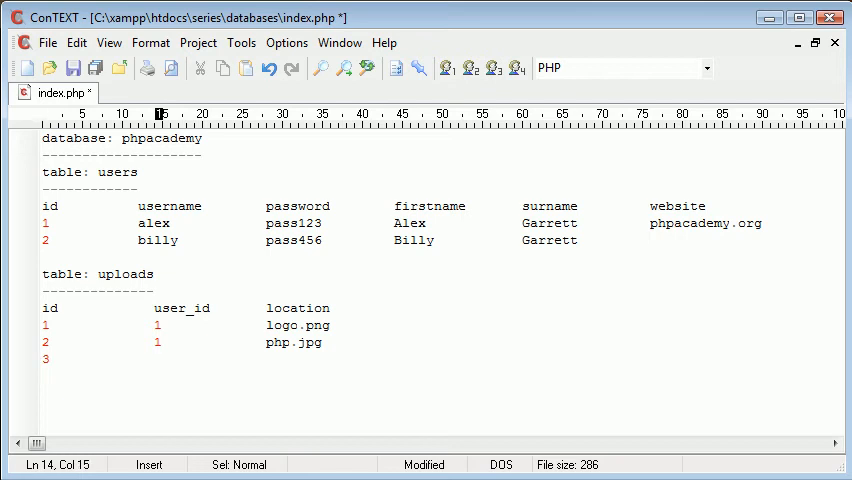
{"action": "type", "text": "1"}
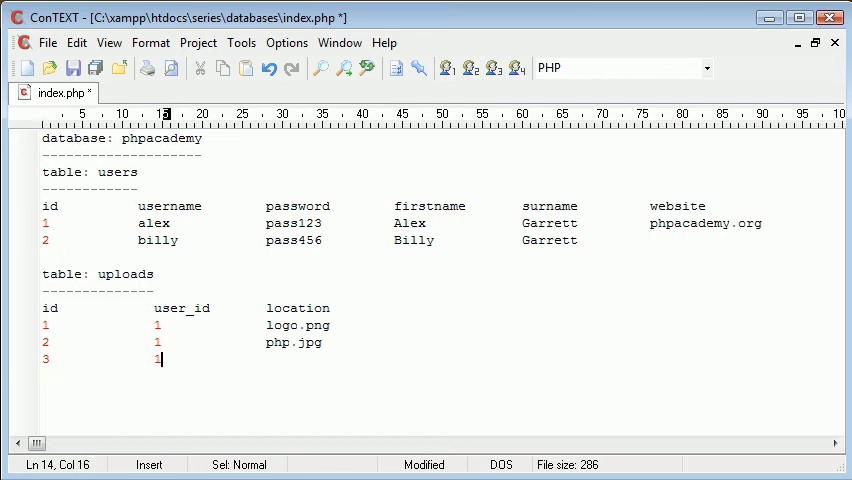
{"action": "type", "text": "2\tart.j"}
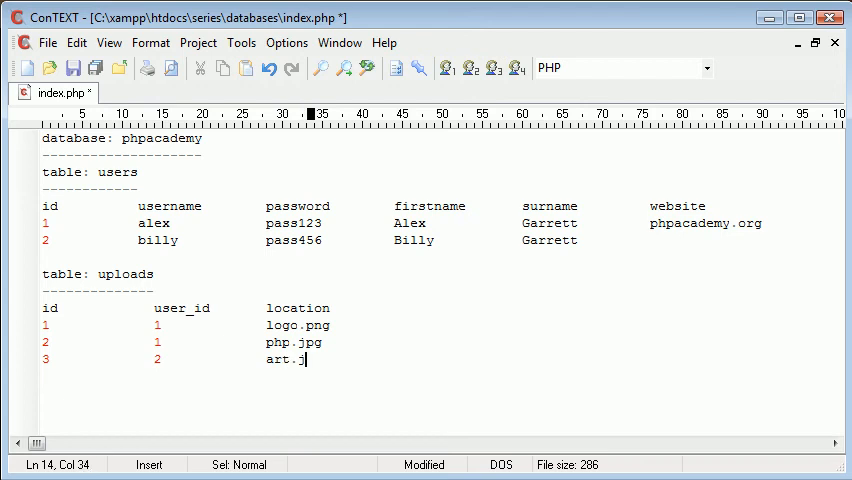
{"action": "type", "text": "pg"}
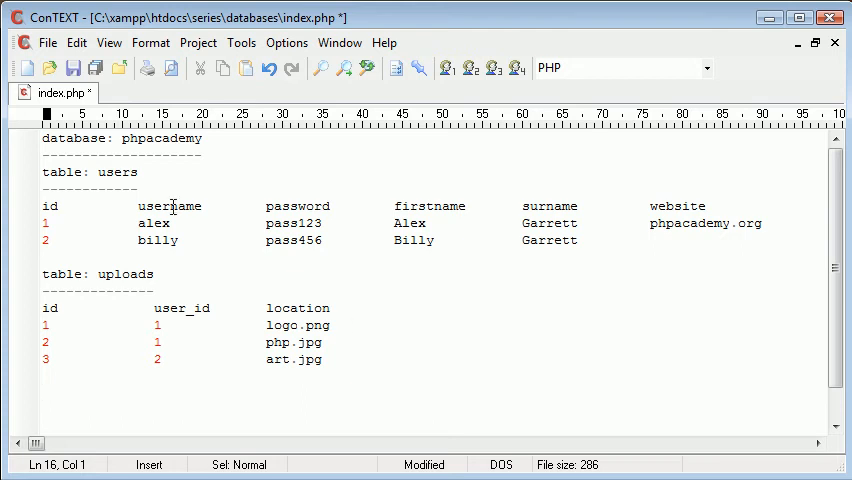
{"action": "double_click", "coordinate": [153, 223]}
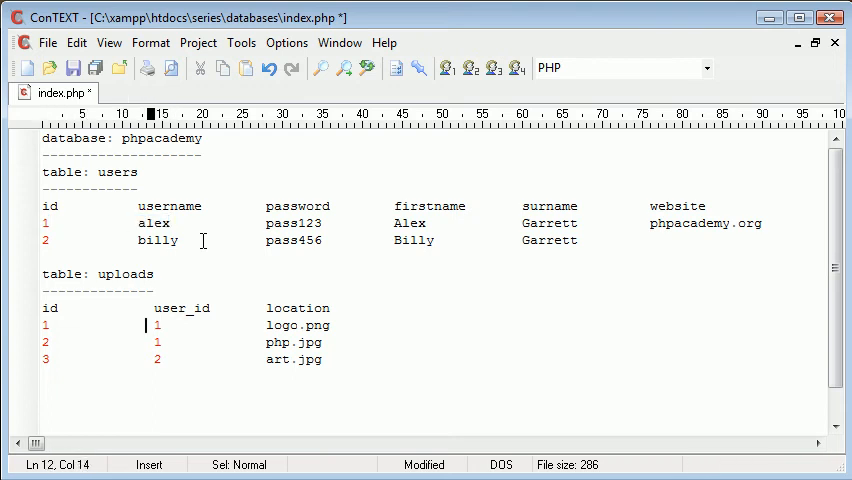
Type 'select location from 'uploads' where user_id is 1' below the tables
{"action": "type", "text": "select"}
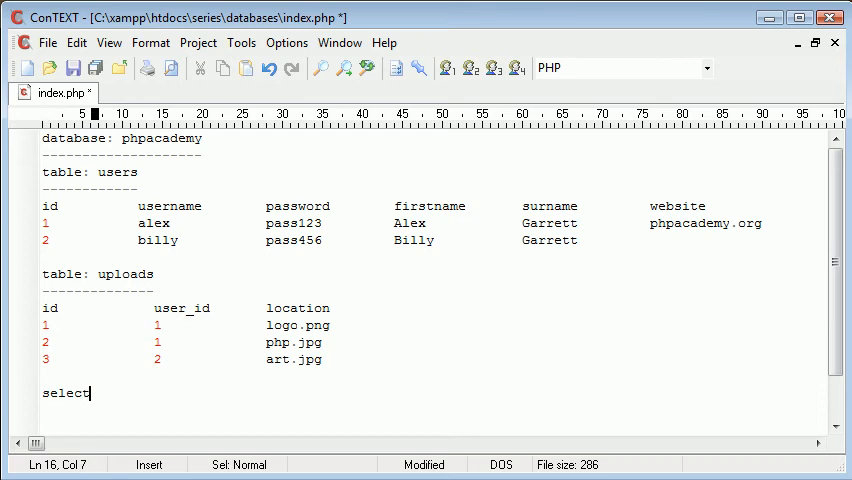
{"action": "type", "text": "\" \""}
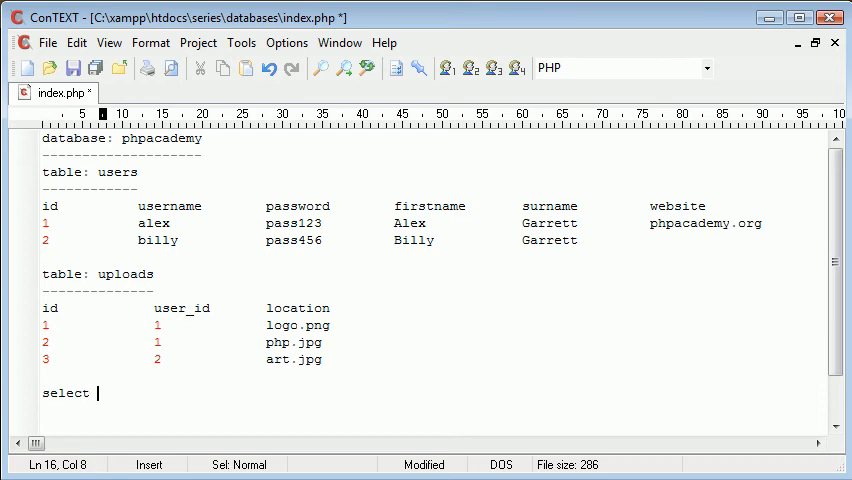
{"action": "type", "text": "location from u"}
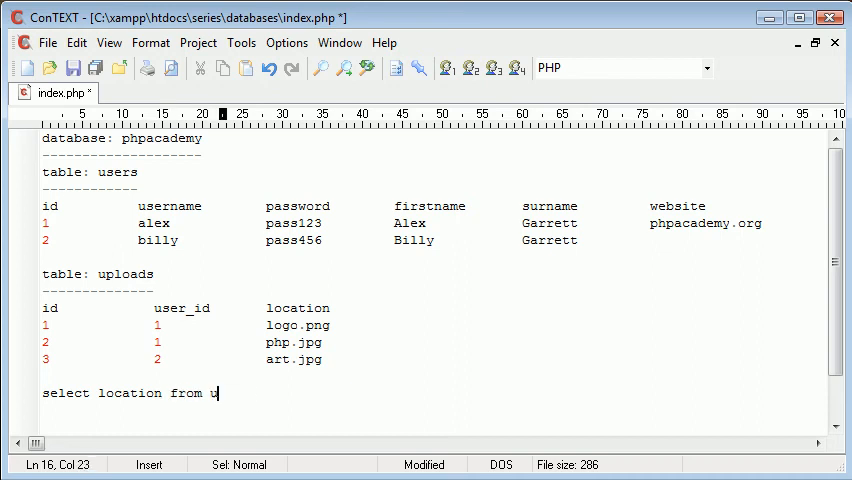
{"action": "type", "text": "ploads' where user_"}
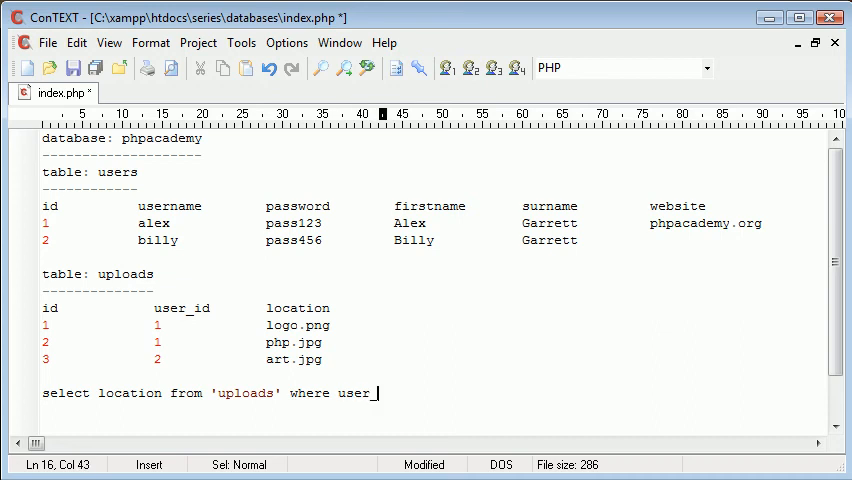
{"action": "type", "text": "id is"}
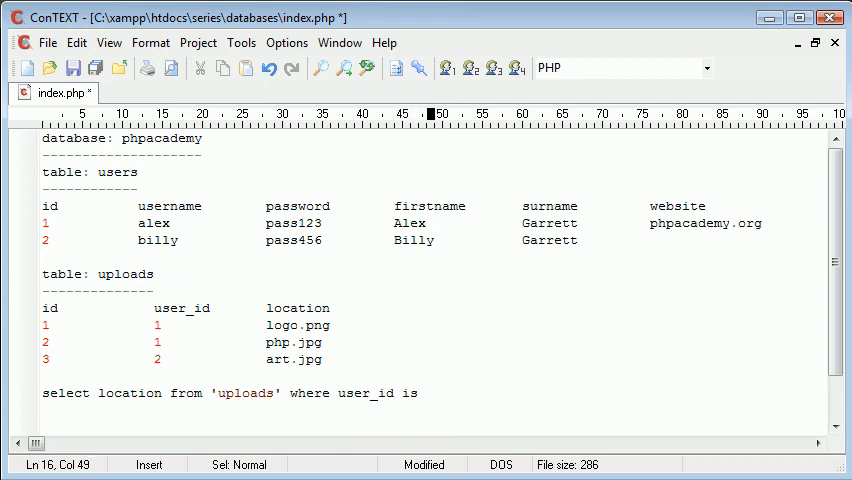
{"action": "type", "text": "1"}
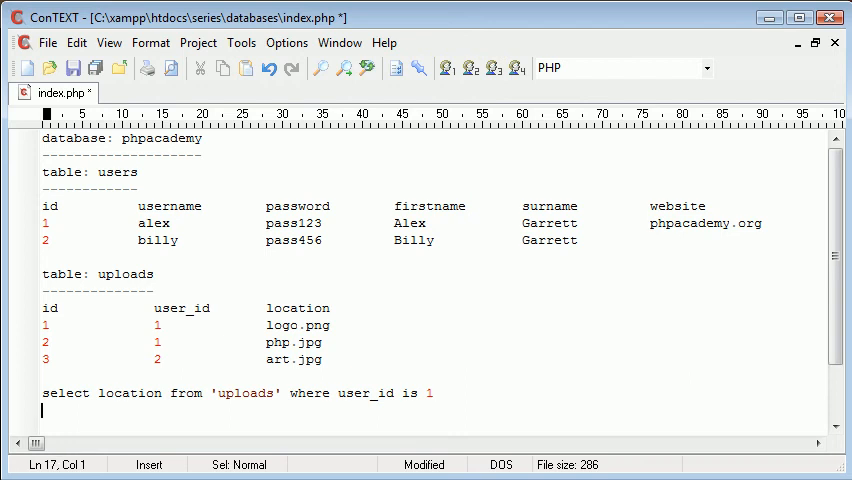
{"action": "scroll", "scroll_direction": "down", "scroll_amount": 3}
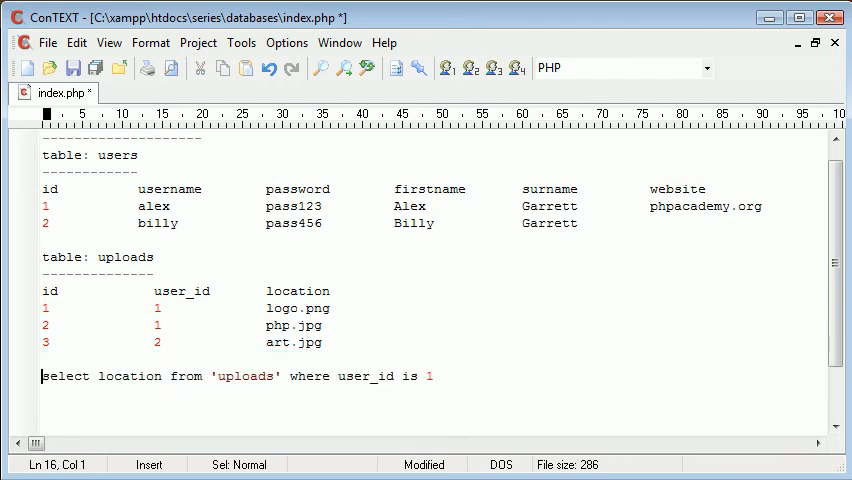
Paste the logo.png and php.jpg rows below the query, strip their id columns, and select 'location'
{"action": "left_click", "coordinate": [157, 308]}
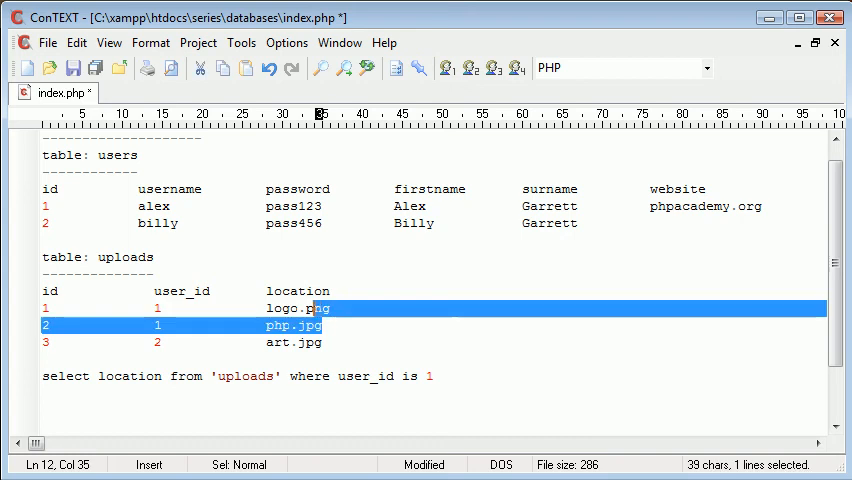
{"action": "left_click", "coordinate": [45, 410]}
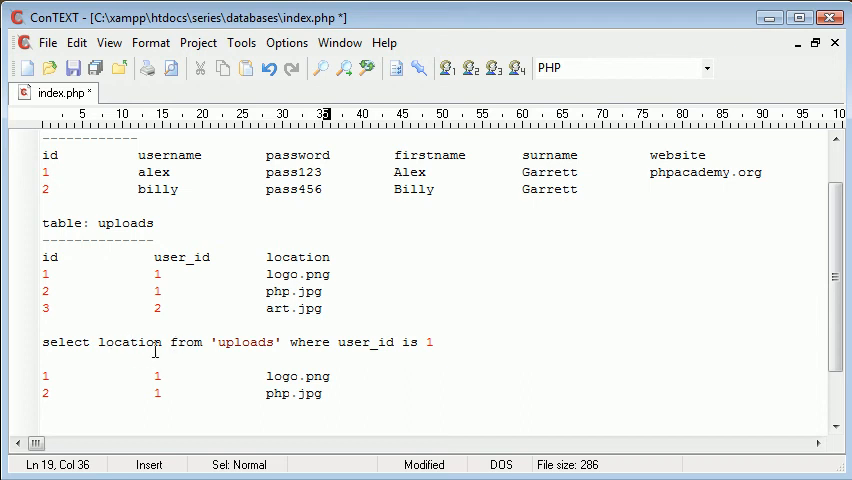
{"action": "left_click", "coordinate": [242, 376]}
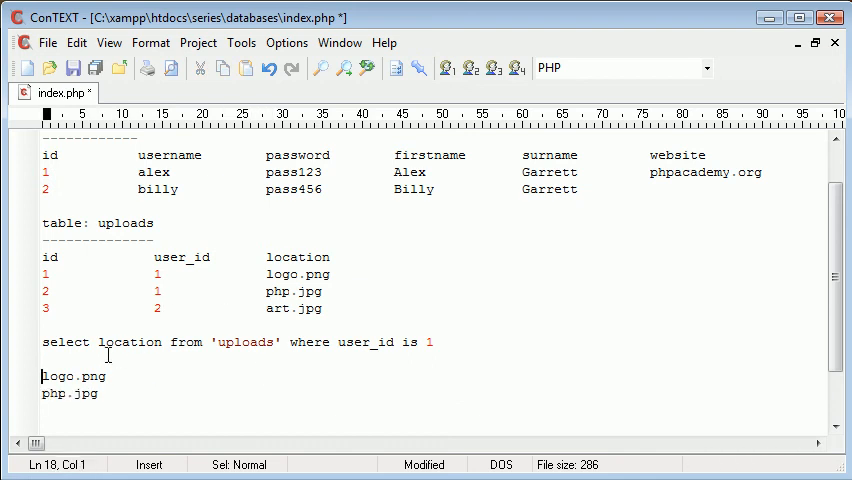
{"action": "left_click", "coordinate": [99, 342]}
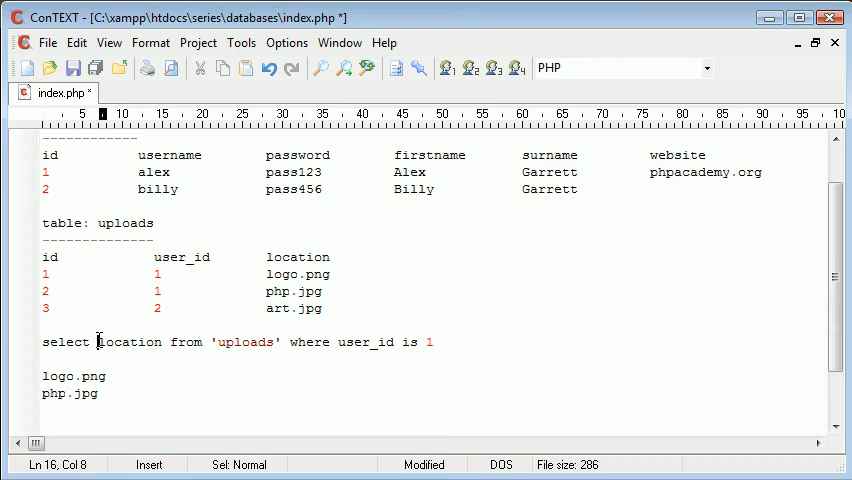
{"action": "double_click", "coordinate": [129, 342]}
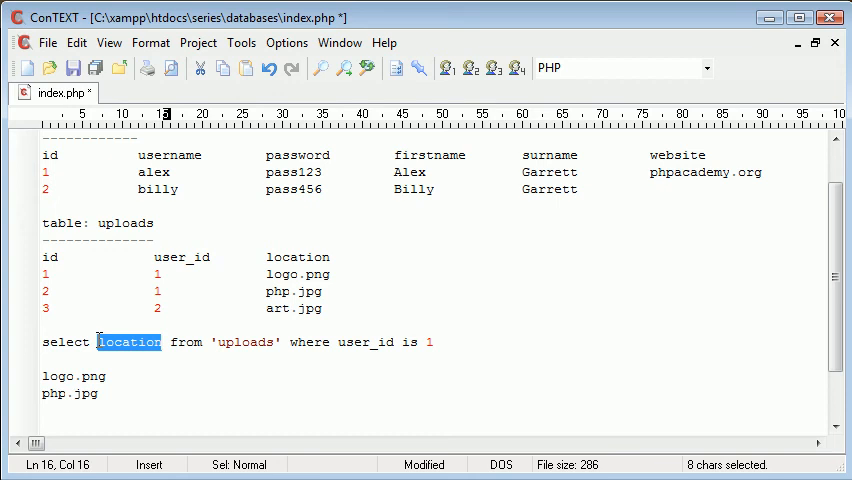
{"action": "left_click", "coordinate": [160, 393]}
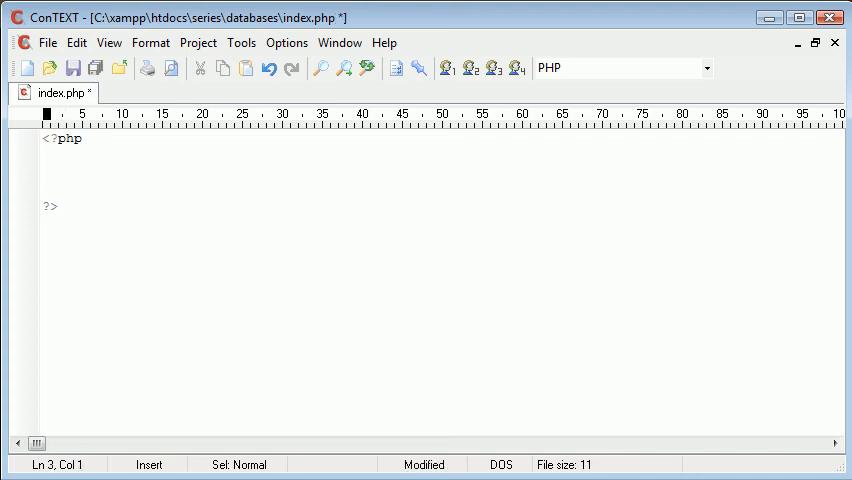
Type comma-delimited rows 1,alex,garrett,phpacademy.org and 2,billy,garrett, inside the PHP tags
{"action": "type", "text": "alex,"}
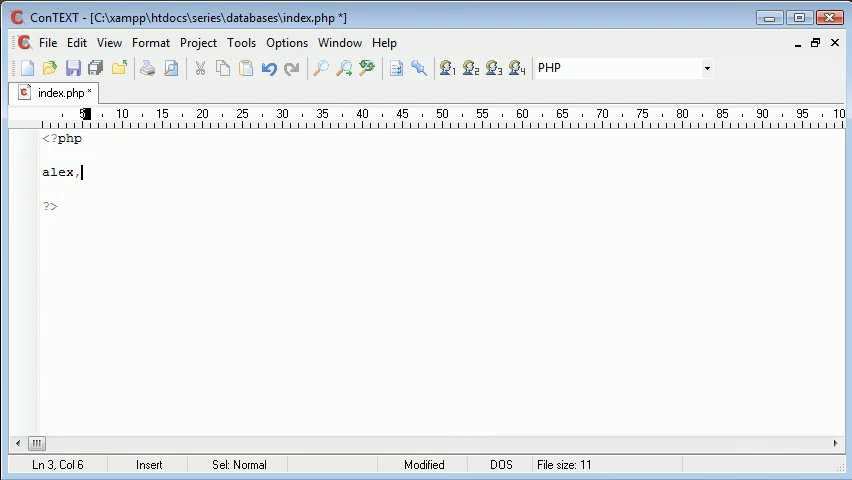
{"action": "type", "text": "garrett,"}
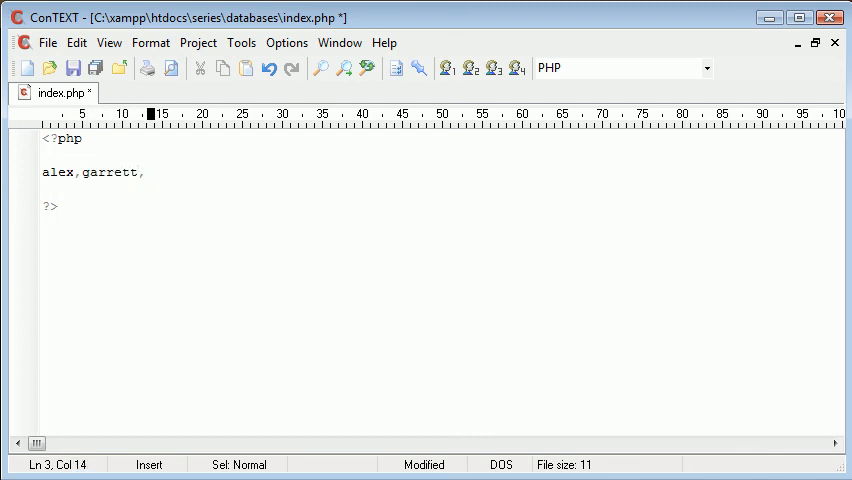
{"action": "type", "text": "phpacademy.org"}
{"action": "left_click", "coordinate": [442, 189]}
{"action": "type", "text": "2"}
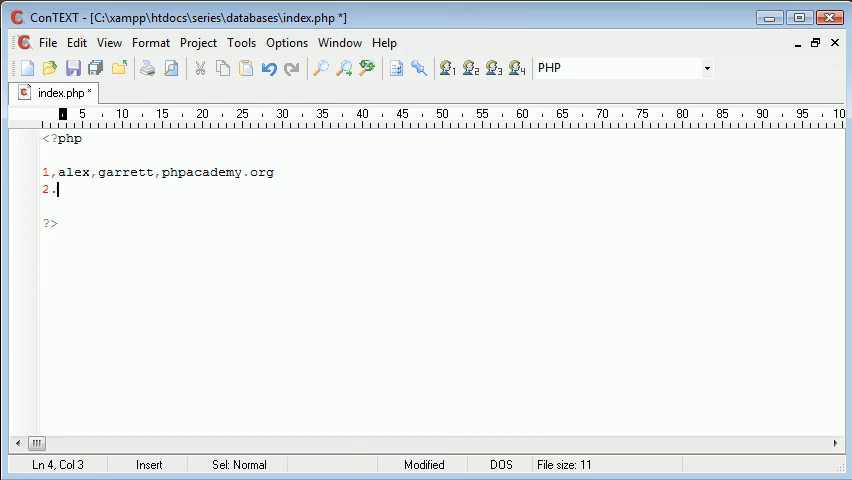
{"action": "type", "text": ",billy,g"}
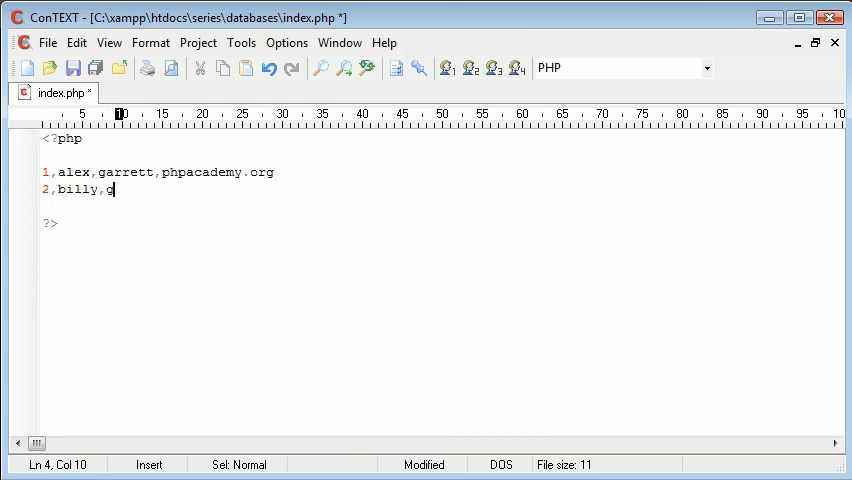
{"action": "type", "text": "arrett,"}
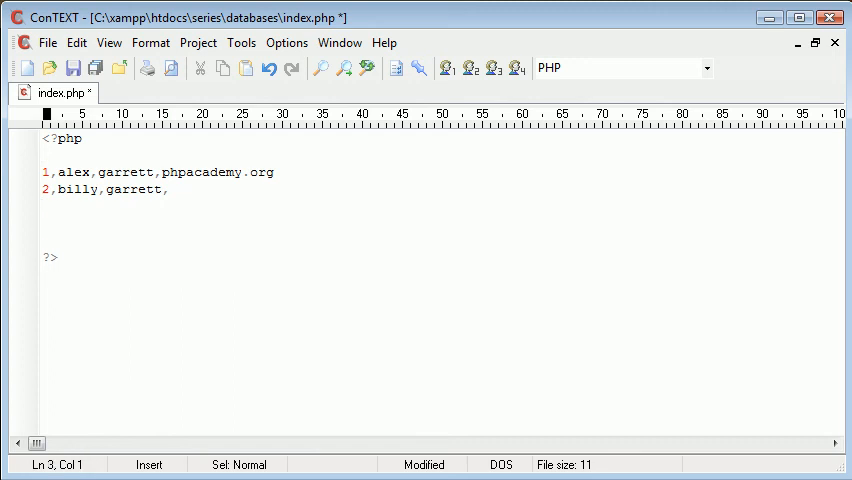
{"action": "left_click", "coordinate": [156, 171]}
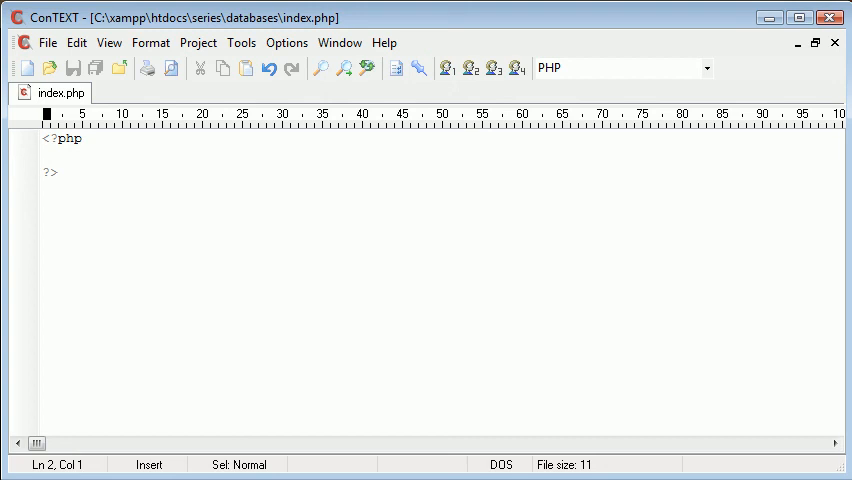
Type the word 'MySQL' on its own line between the PHP tags
{"action": "type", "text": "m"}
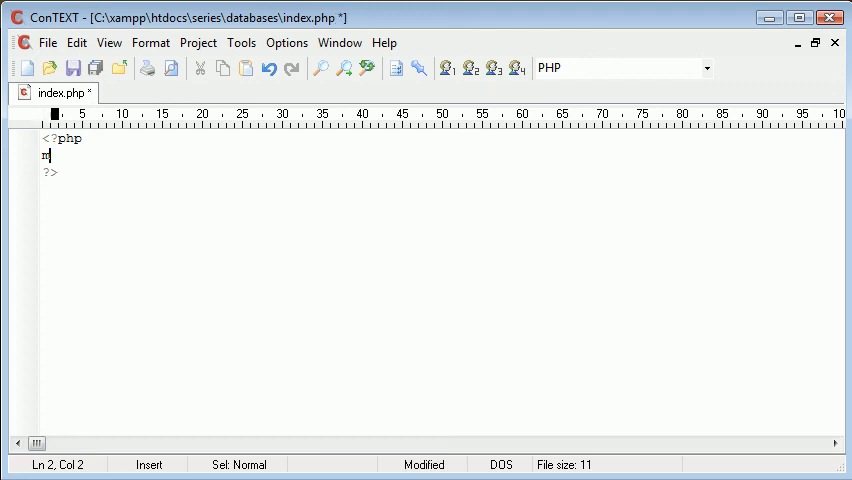
{"action": "type", "text": "y"}
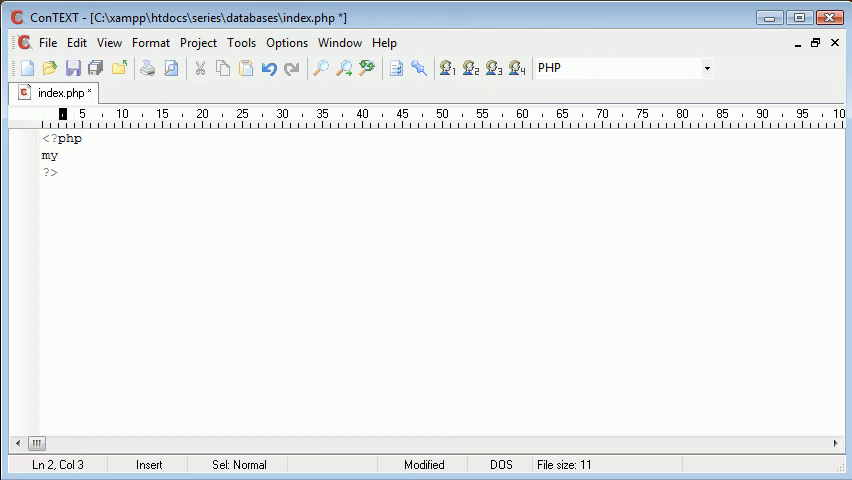
{"action": "type", "text": "SQL"}
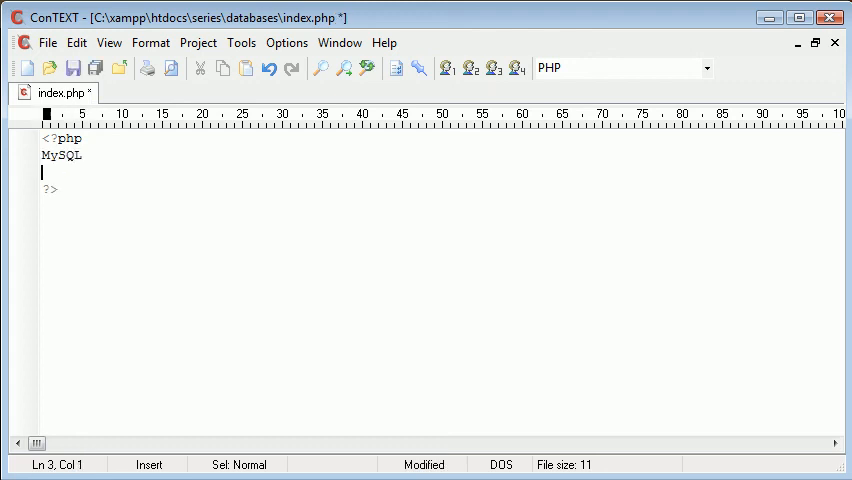